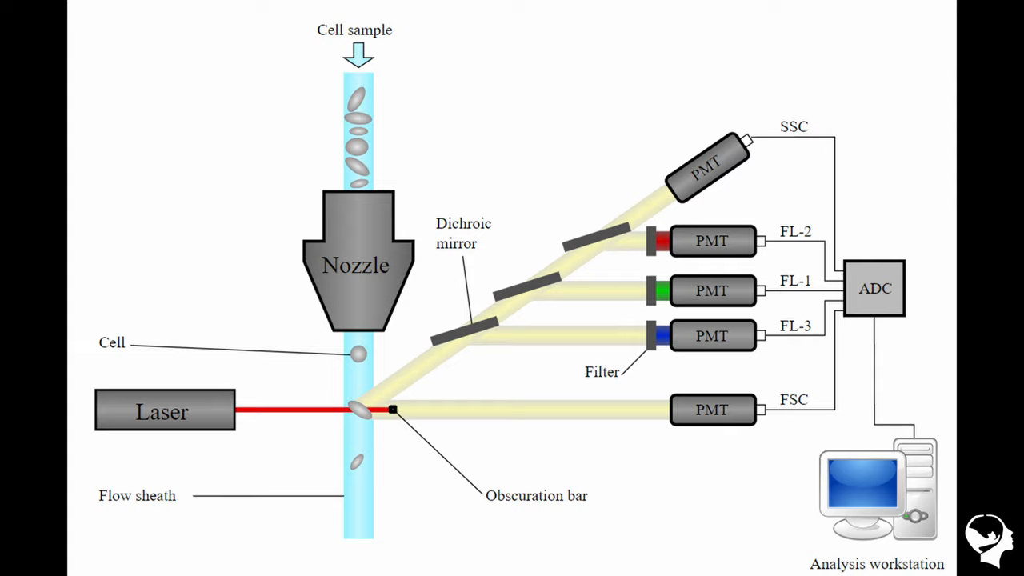
pyautogui.press('right')
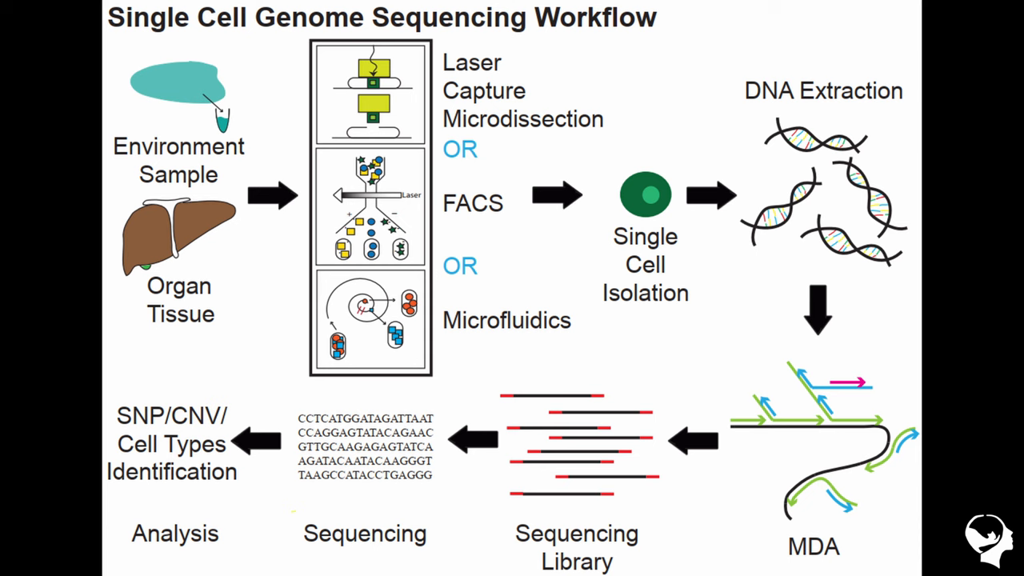
pyautogui.press('right')
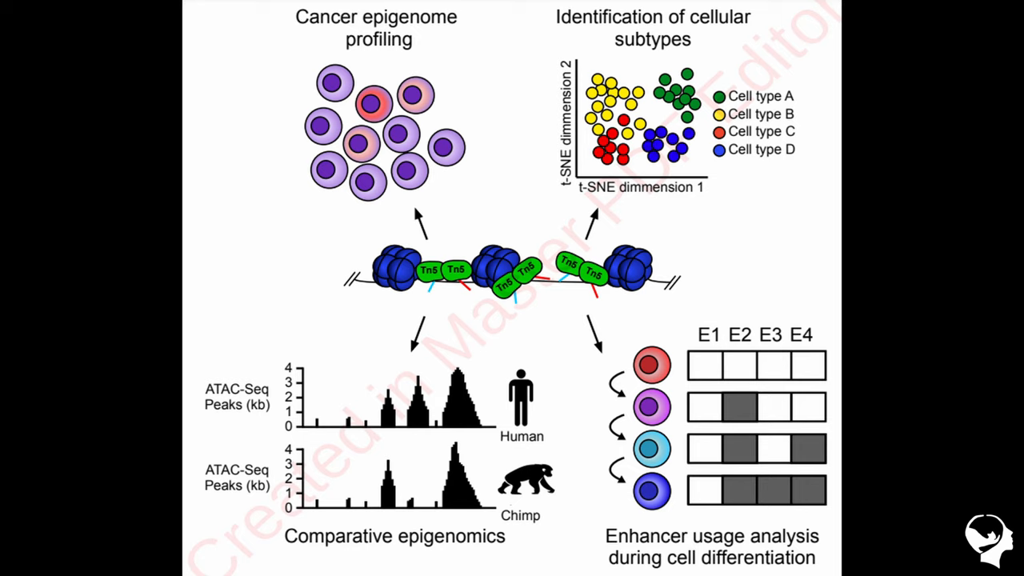
pyautogui.press('Right')
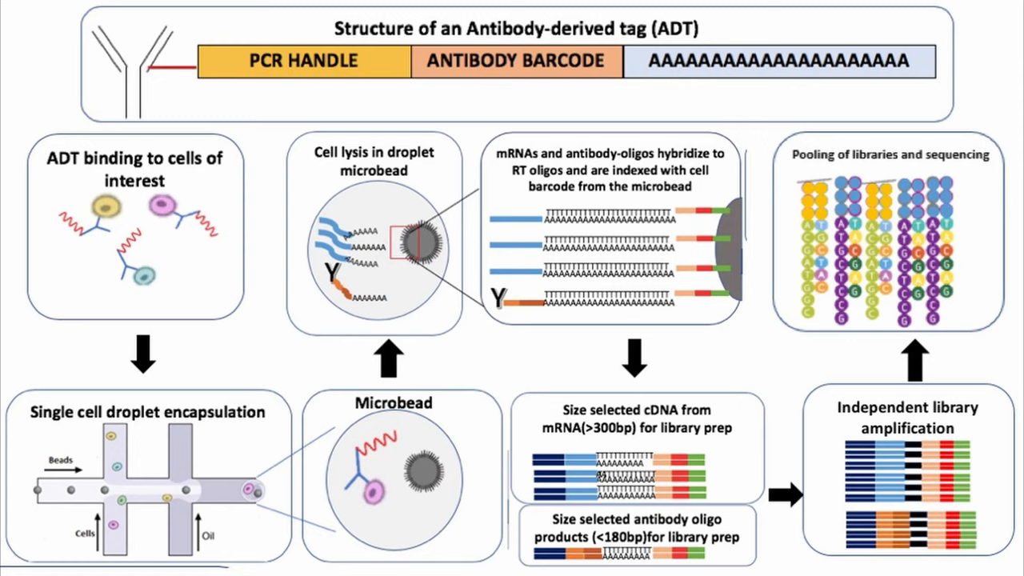